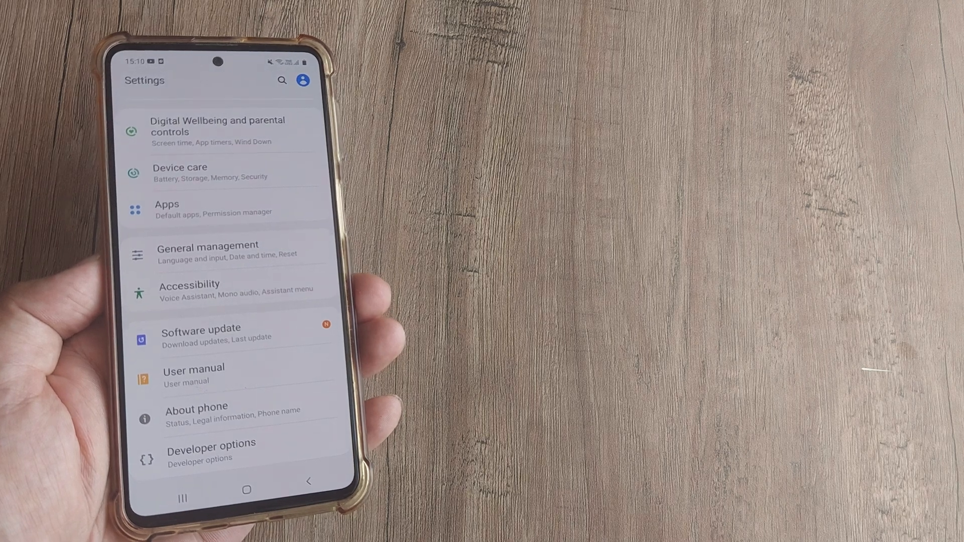
Check the software version under About phone, then return to reach Device care (score 91/100)
{"action": "left_click", "coordinate": [196, 415]}
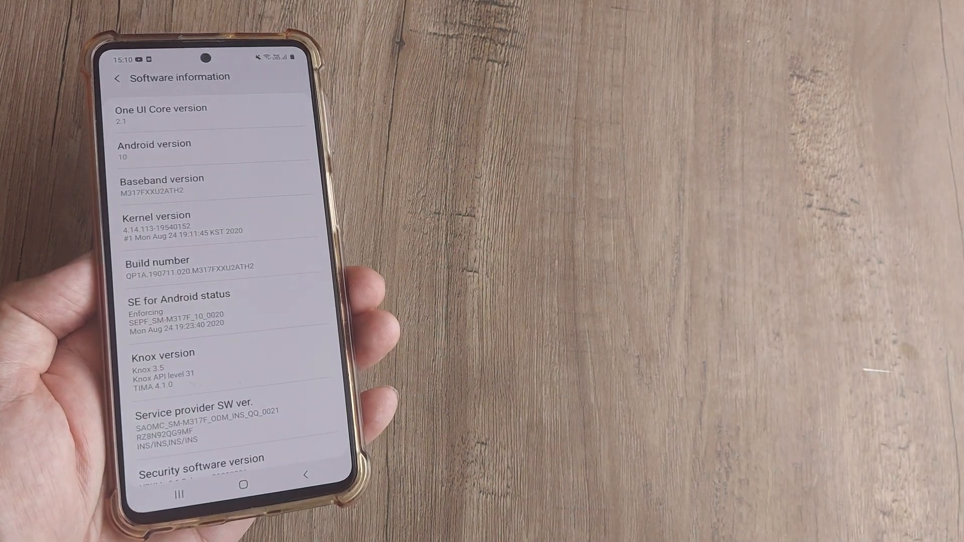
{"action": "left_click", "coordinate": [243, 485]}
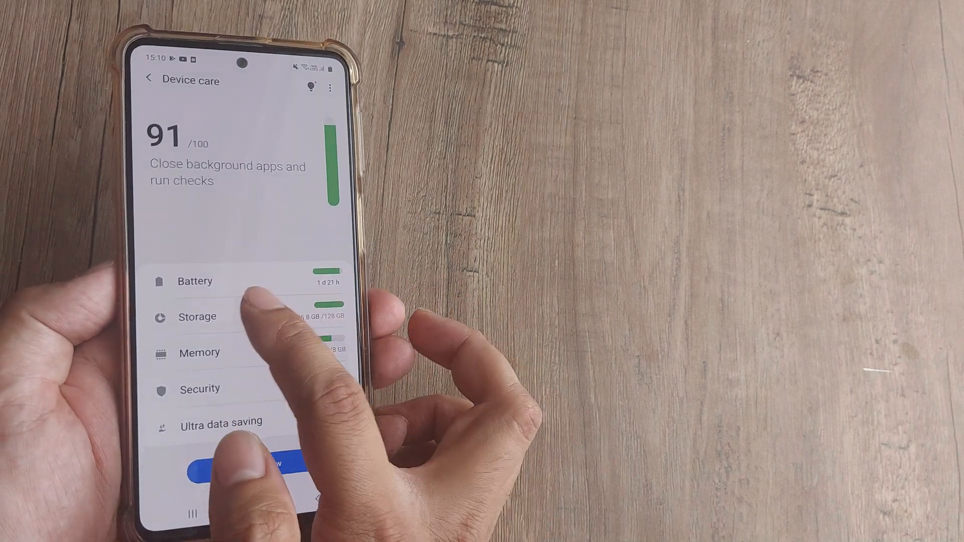
Go into Storage (1.2 GB available) and then into Storage booster
{"action": "left_click", "coordinate": [198, 317]}
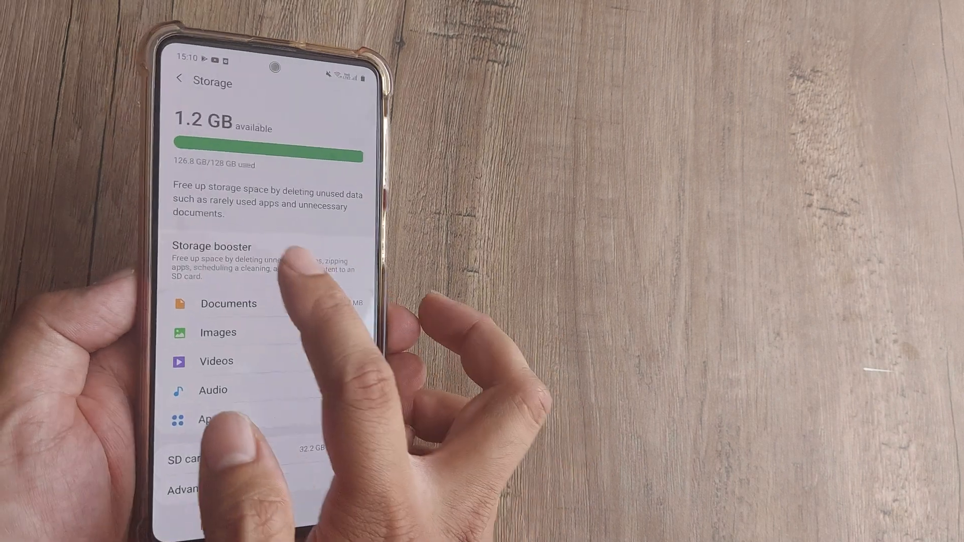
{"action": "left_click", "coordinate": [211, 246]}
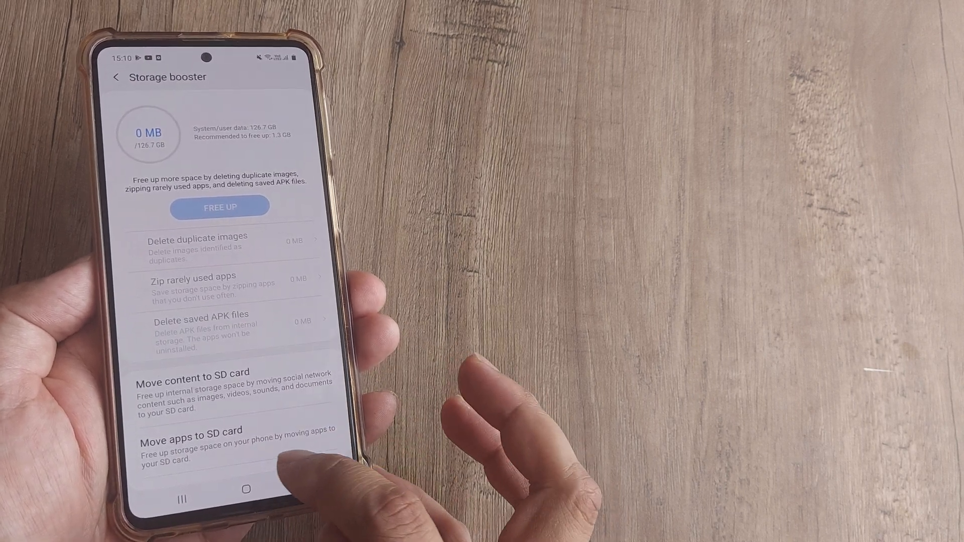
Enter Move apps to SD card, bringing up its disclaimer
{"action": "left_click", "coordinate": [191, 437]}
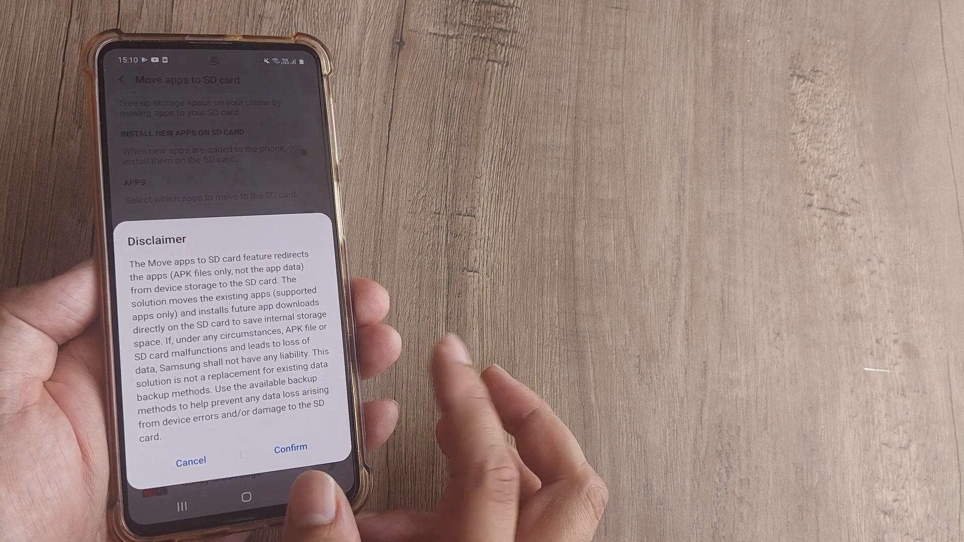
Accept the disclaimer so Facebook (925.56 MB) sits on the SD card and enable Install new apps on SD card
{"action": "left_click", "coordinate": [290, 448]}
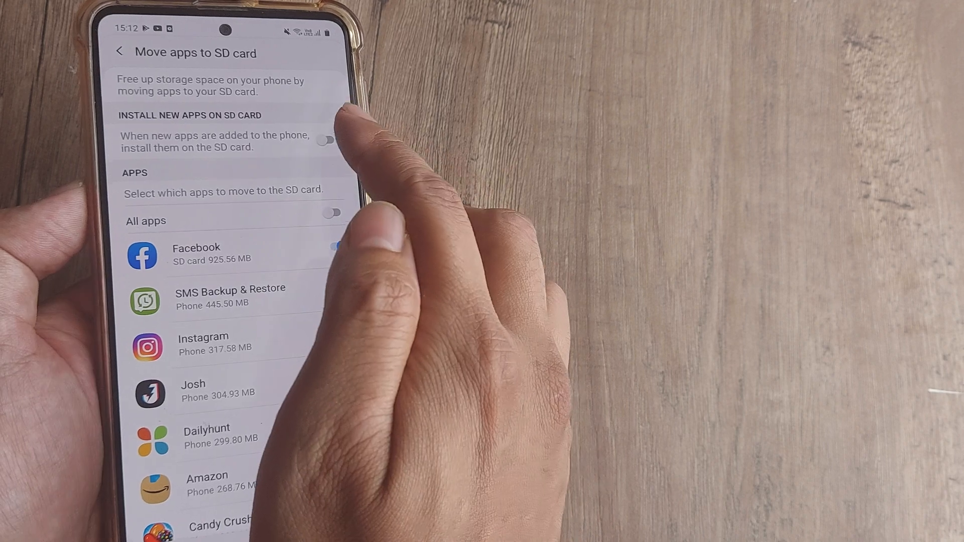
{"action": "left_click", "coordinate": [325, 141]}
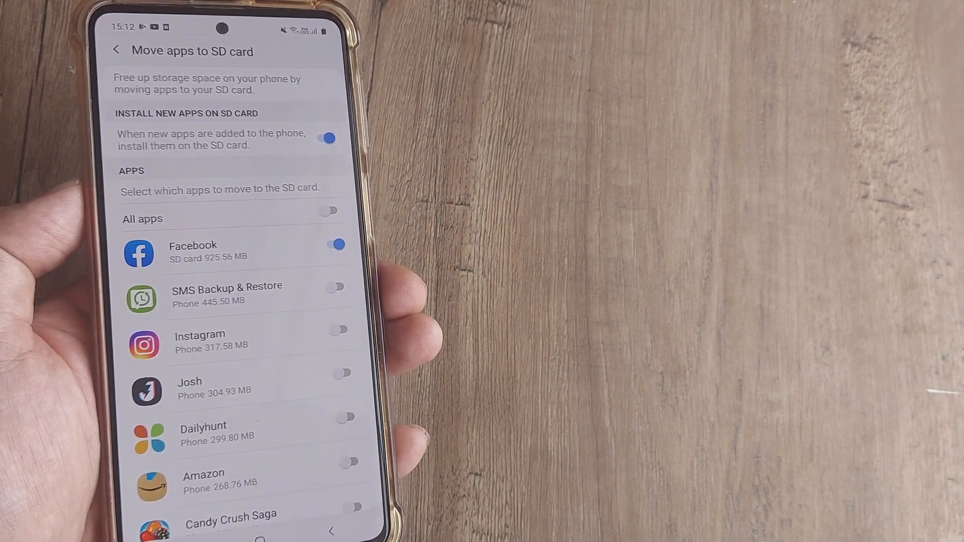